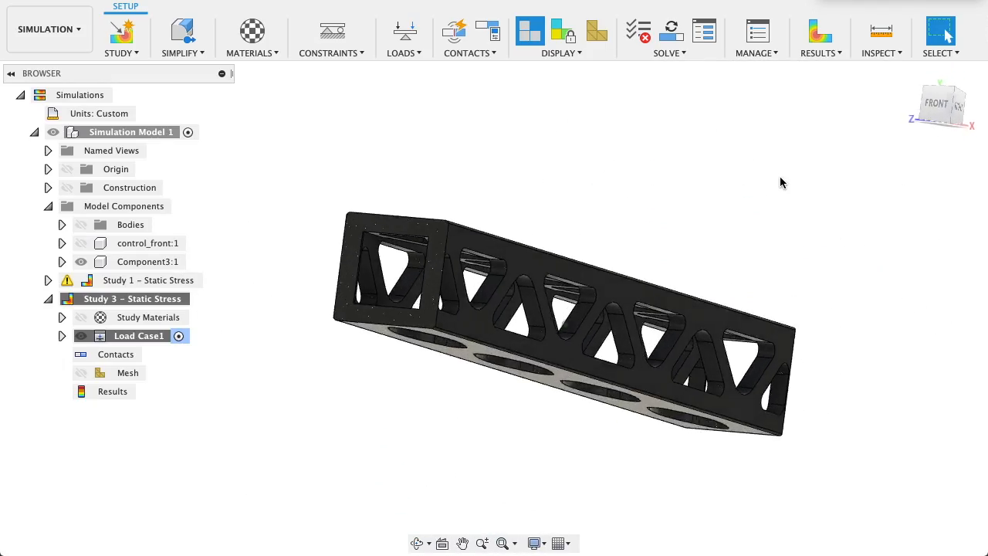
Apply a Fixed structural constraint to one square end face of the truss beam
drag(564, 308, 564, 294)
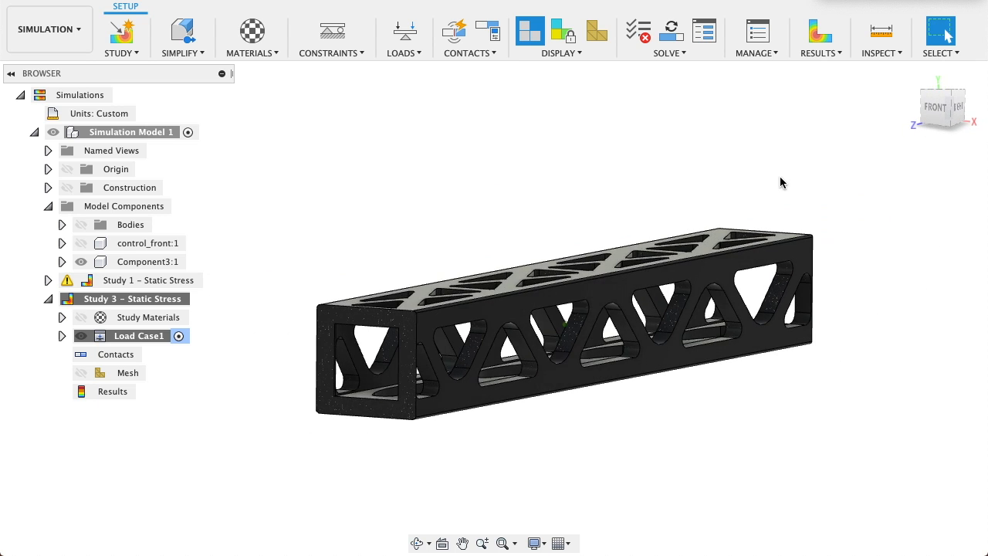
drag(556, 332, 556, 294)
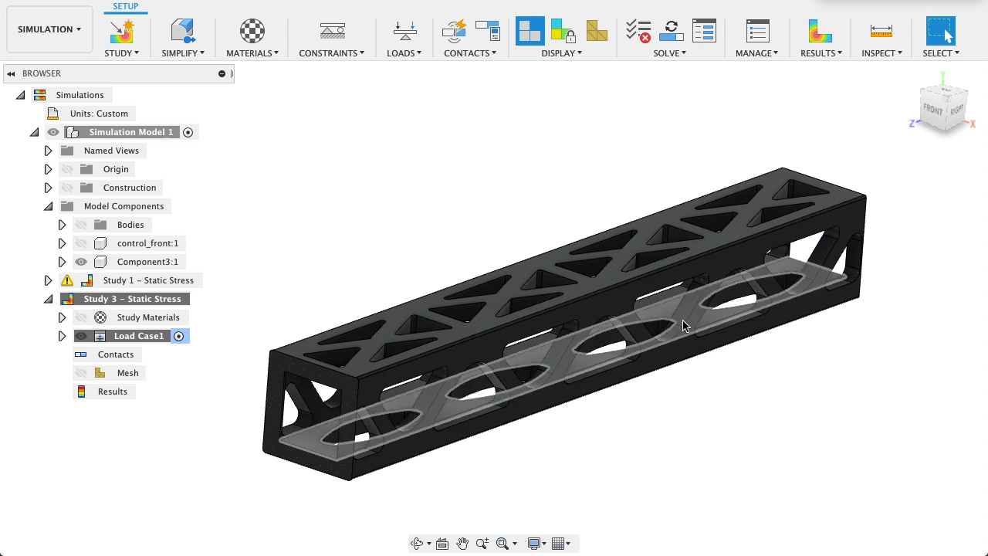
drag(683, 324, 726, 498)
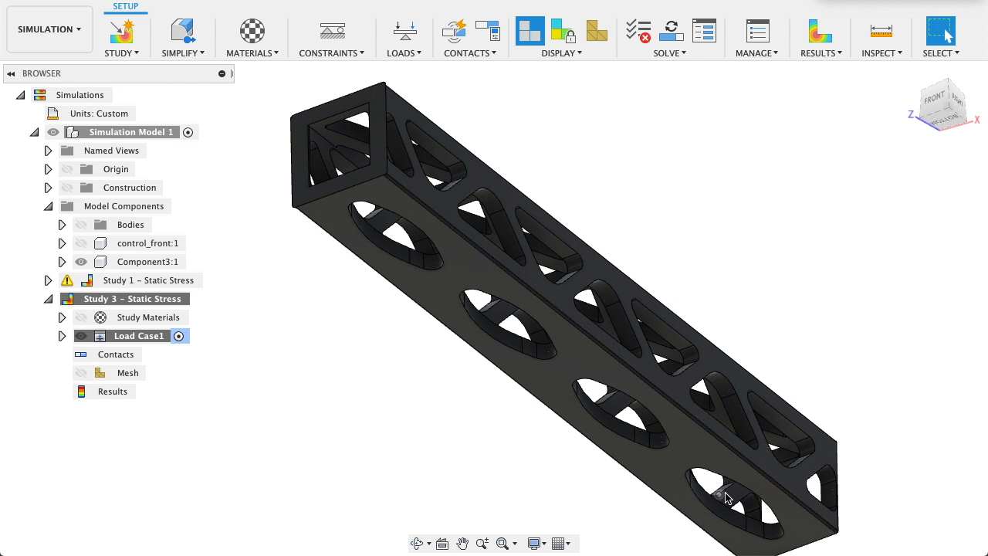
drag(726, 498, 724, 252)
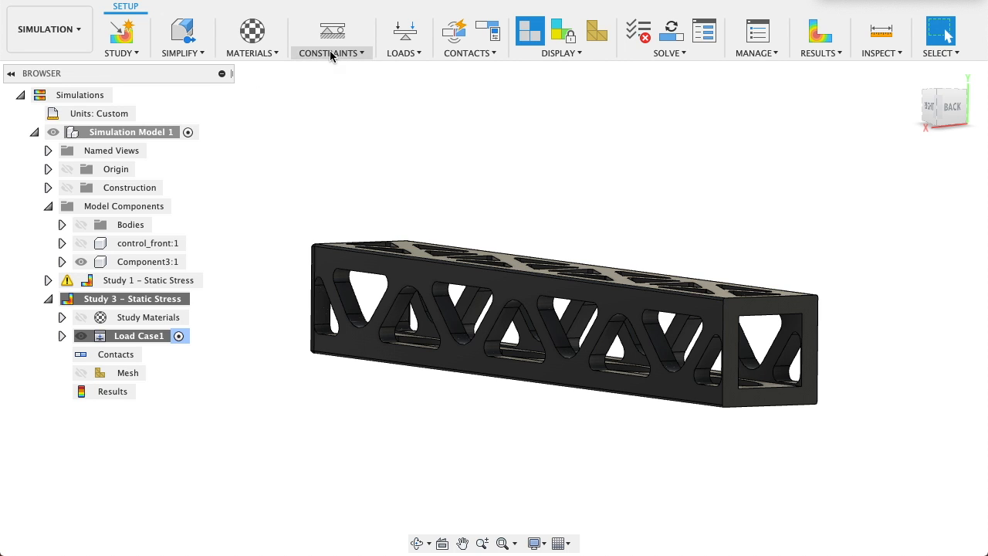
click(332, 30)
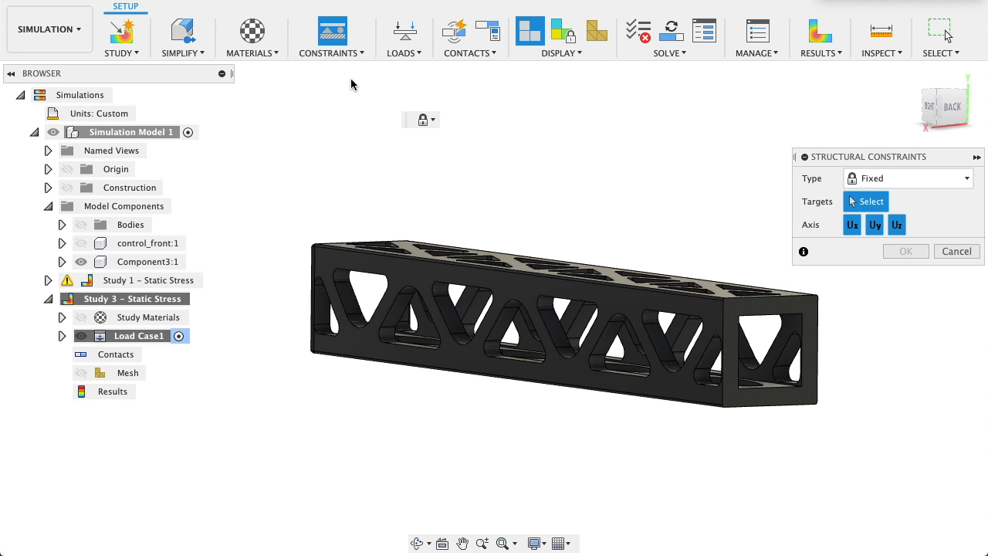
mouse_move(730, 325)
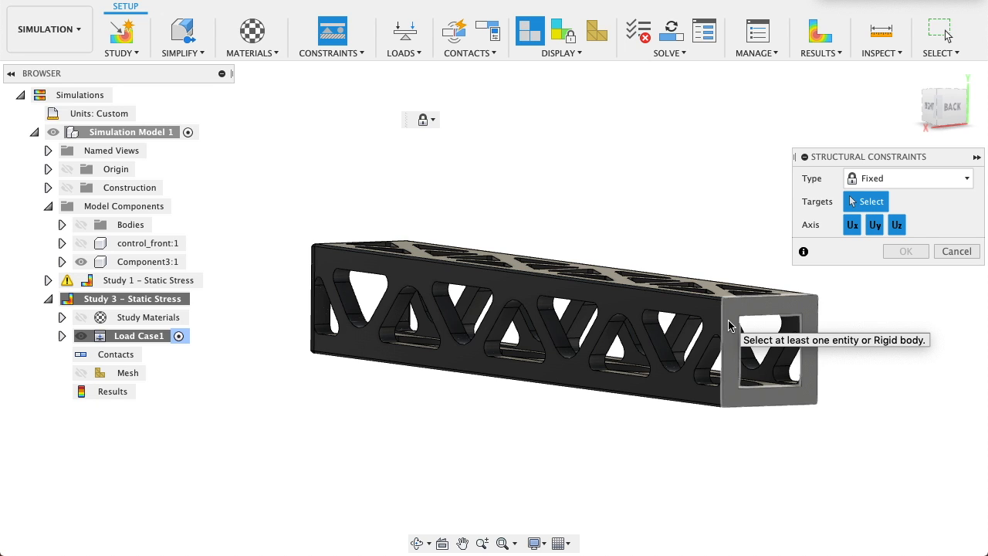
click(768, 351)
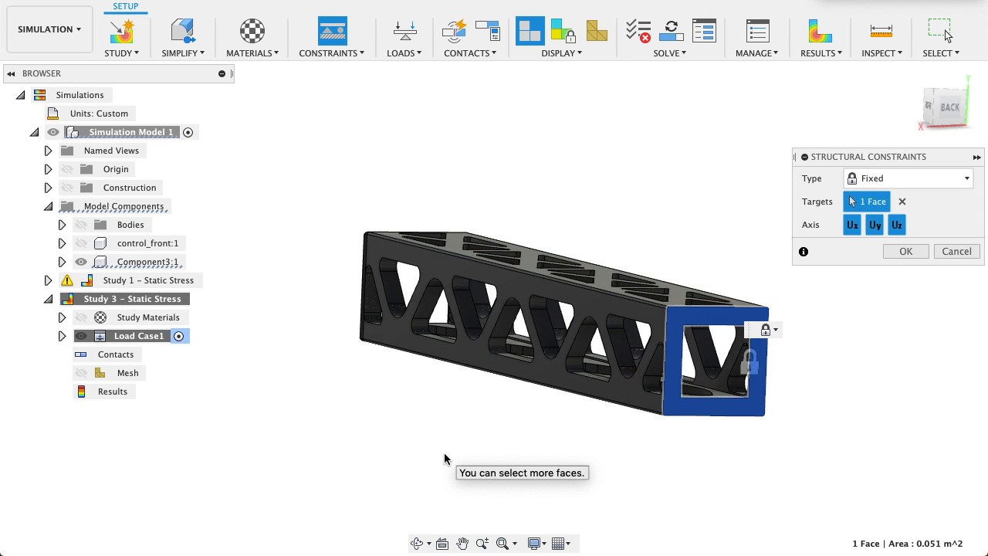
mouse_move(907, 317)
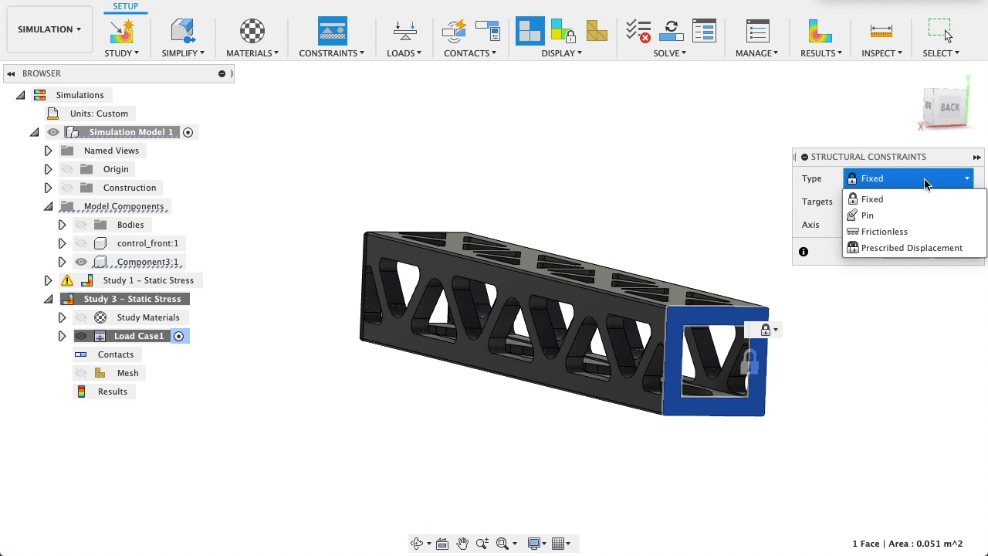
click(873, 199)
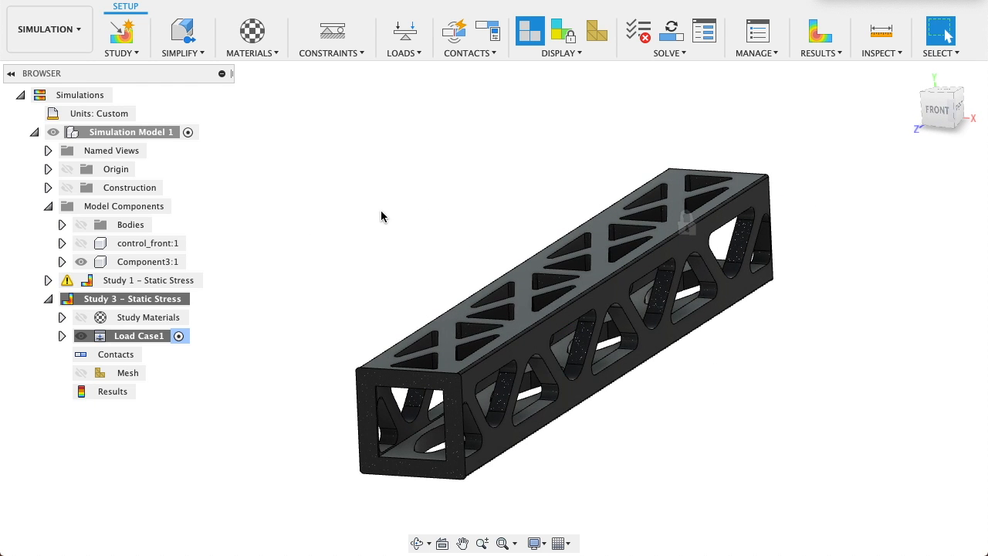
Start a structural force load on the beam's opposite end face and choose its load type
click(404, 35)
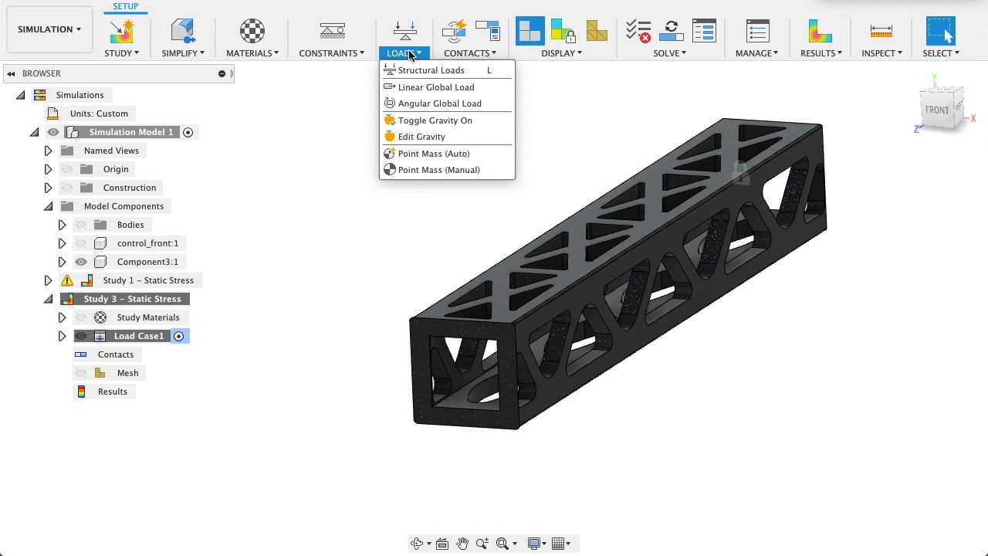
mouse_move(441, 103)
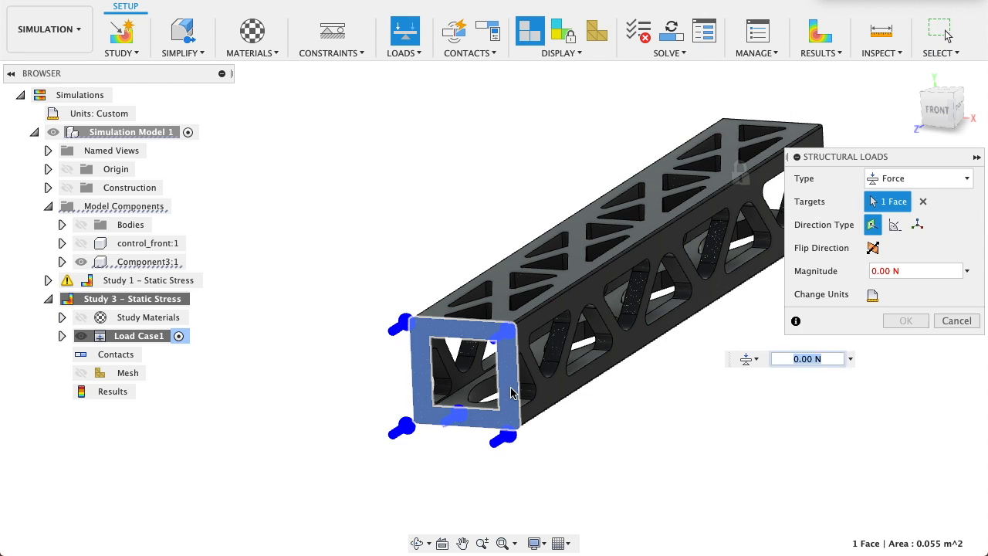
click(919, 178)
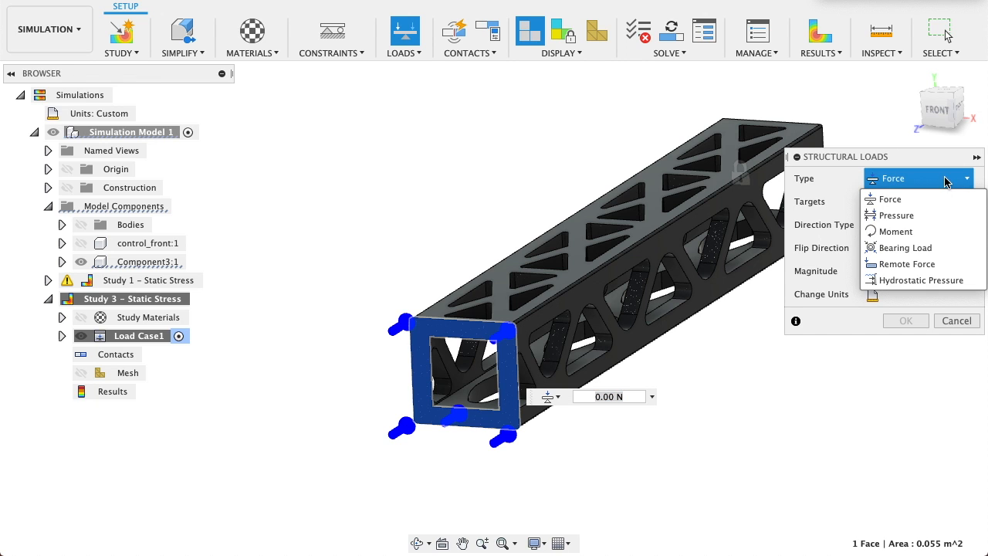
click(896, 232)
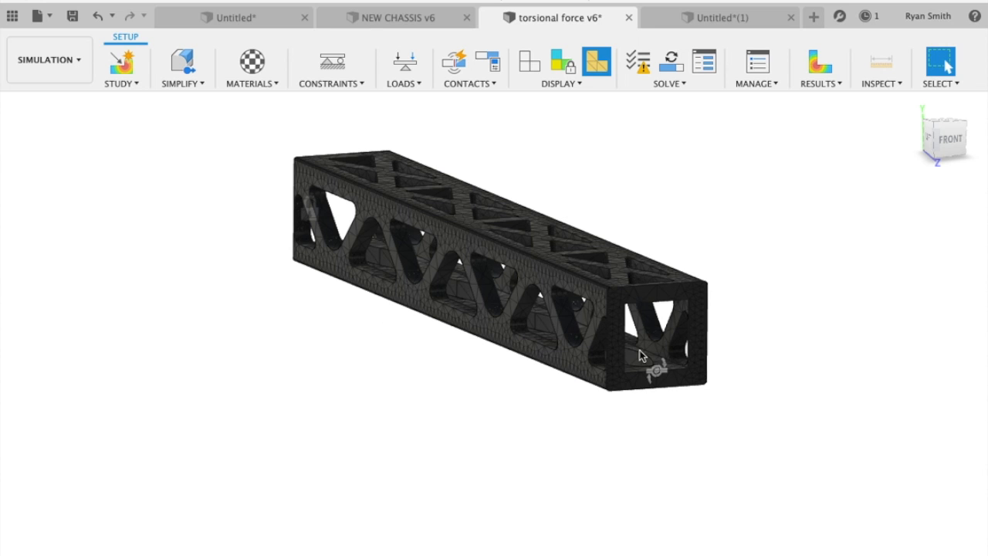
mouse_move(850, 418)
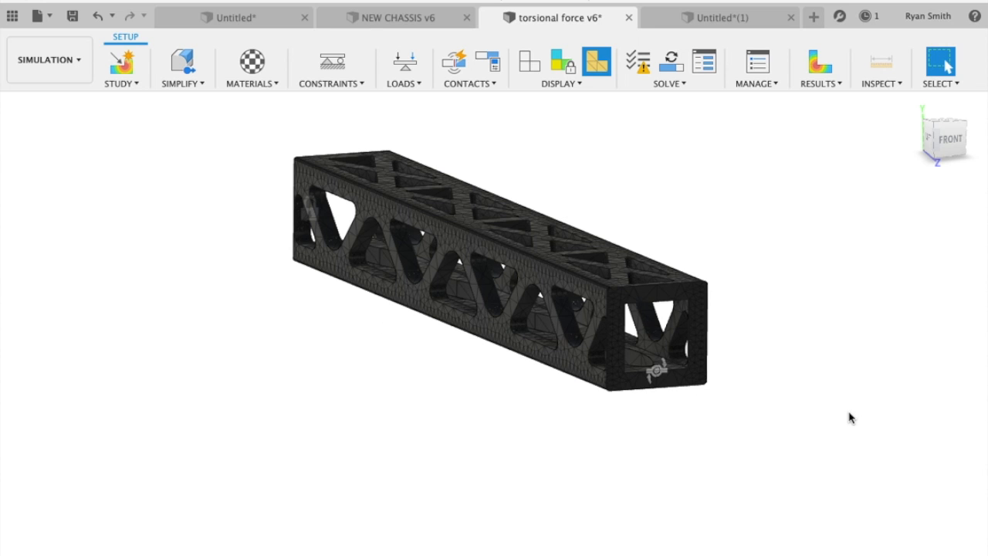
mouse_move(523, 468)
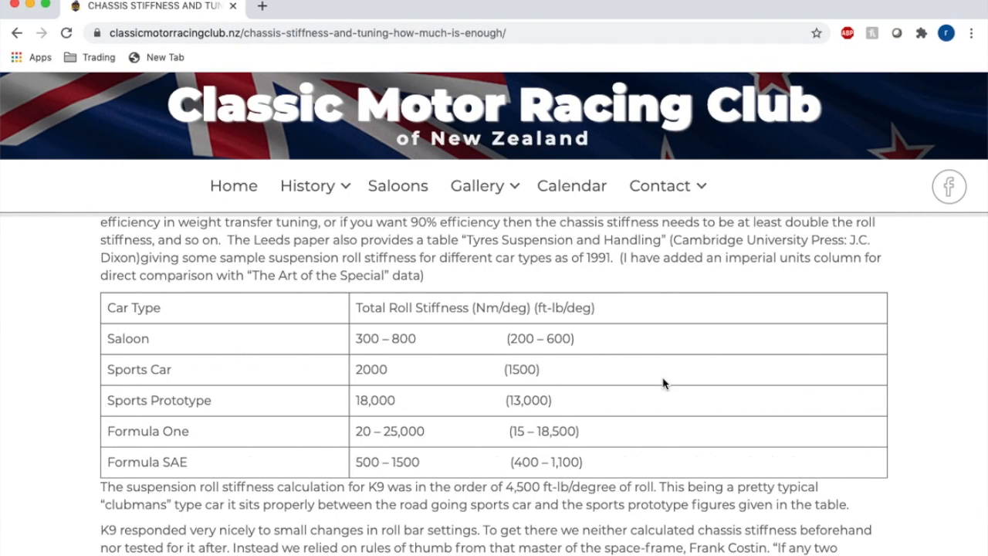
click(477, 185)
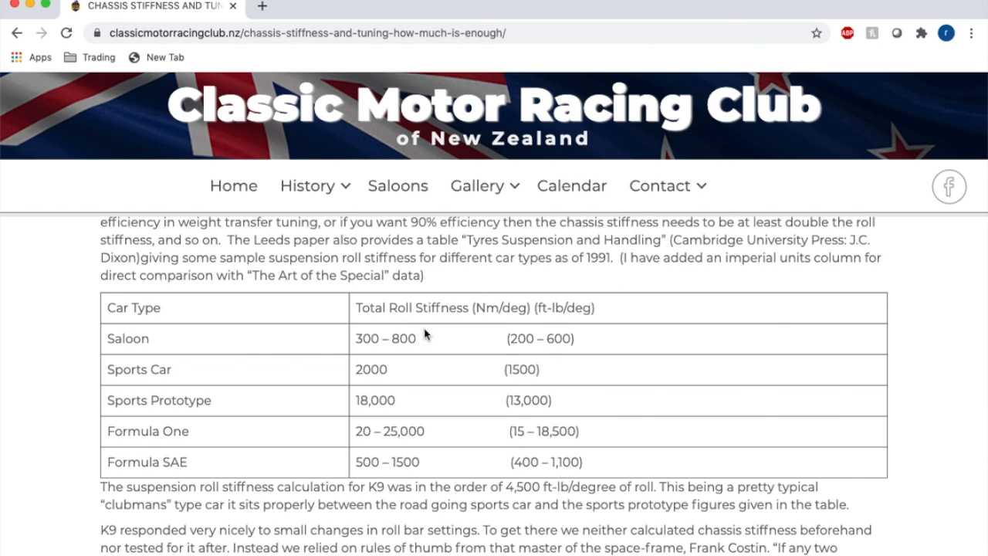
mouse_move(398, 542)
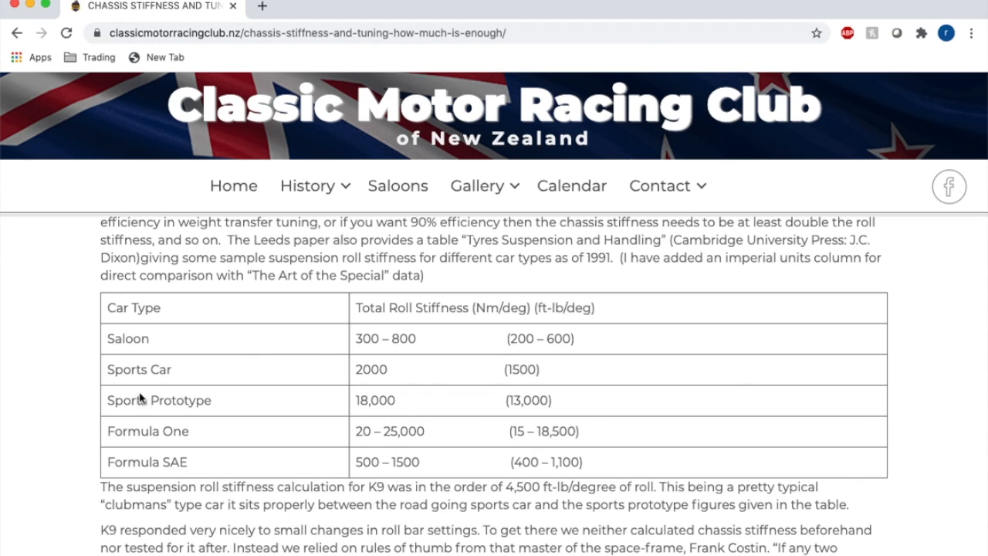
mouse_move(335, 433)
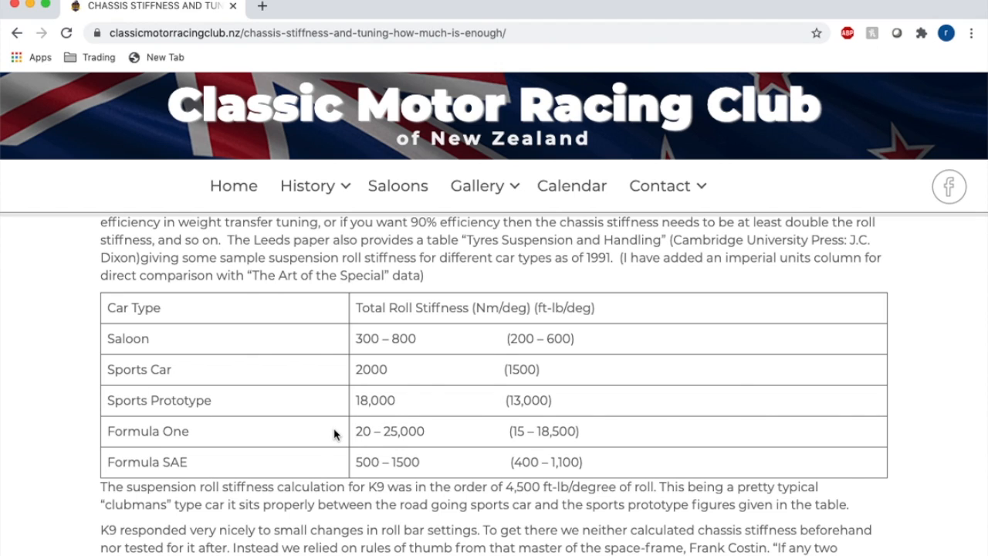
mouse_move(411, 404)
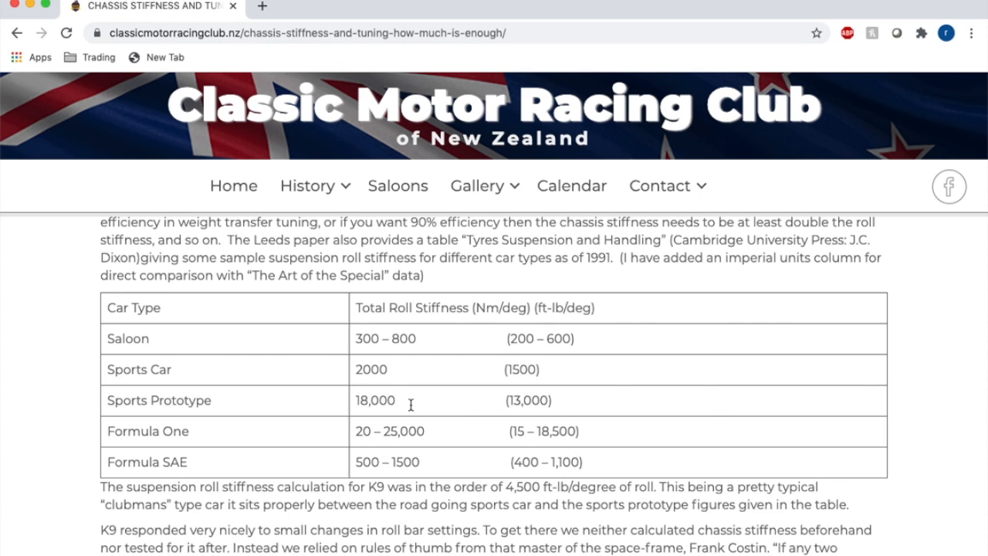
mouse_move(471, 428)
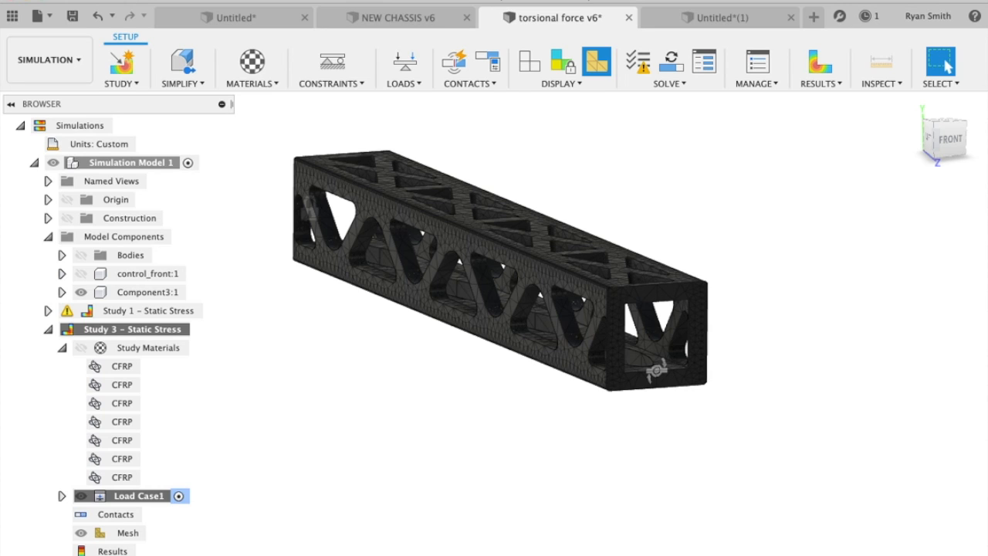
mouse_move(400, 498)
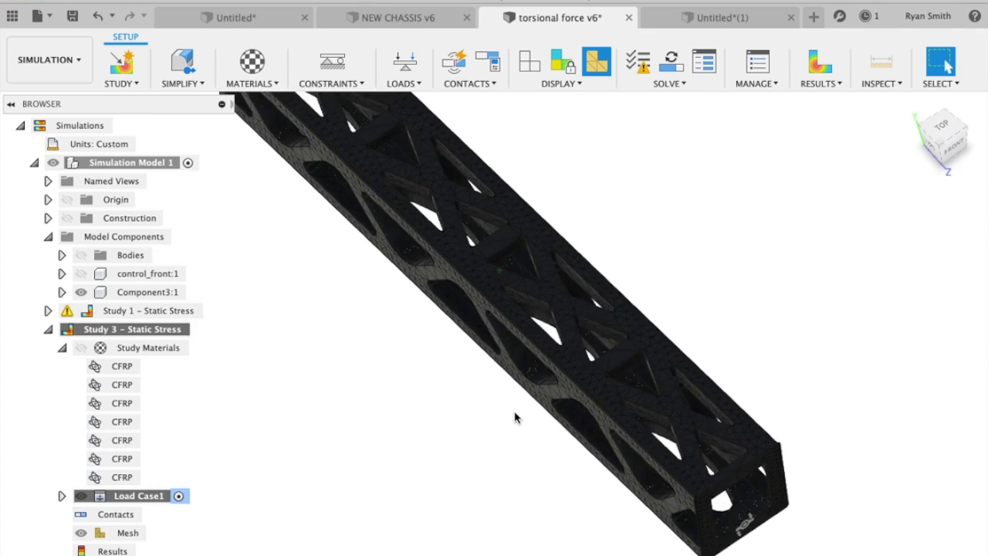
click(947, 139)
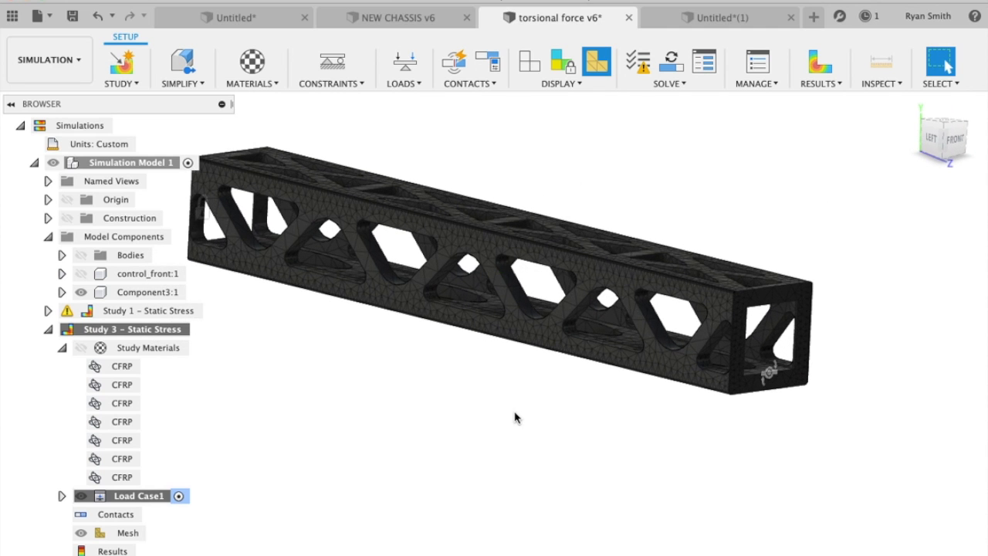
drag(516, 417, 678, 378)
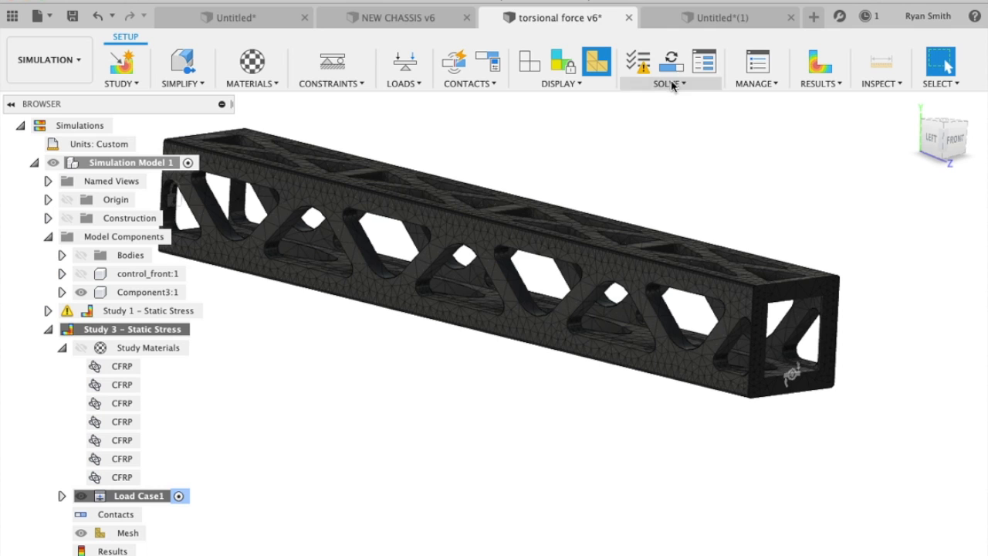
mouse_move(672, 116)
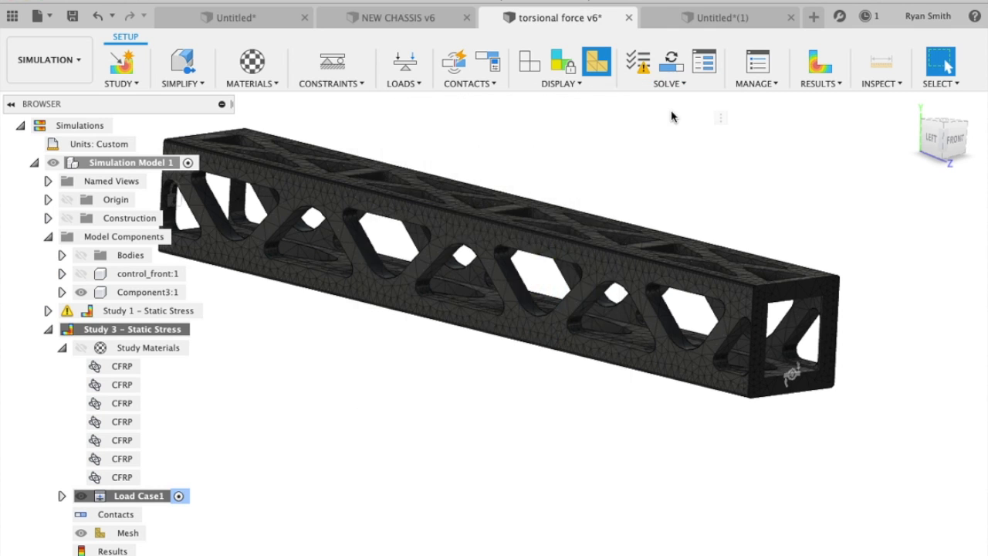
Solve Study 2 – Static Stress on the cloud
click(668, 68)
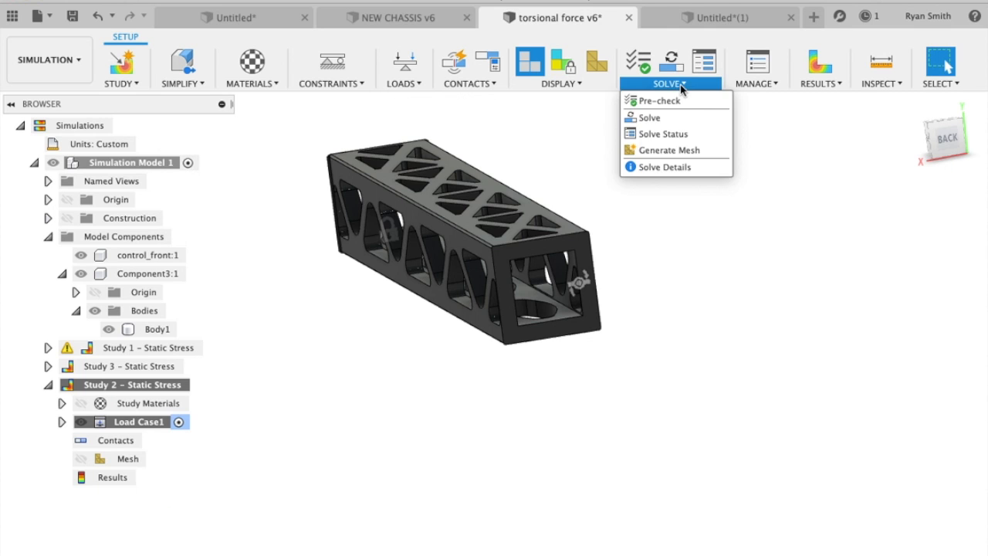
click(657, 100)
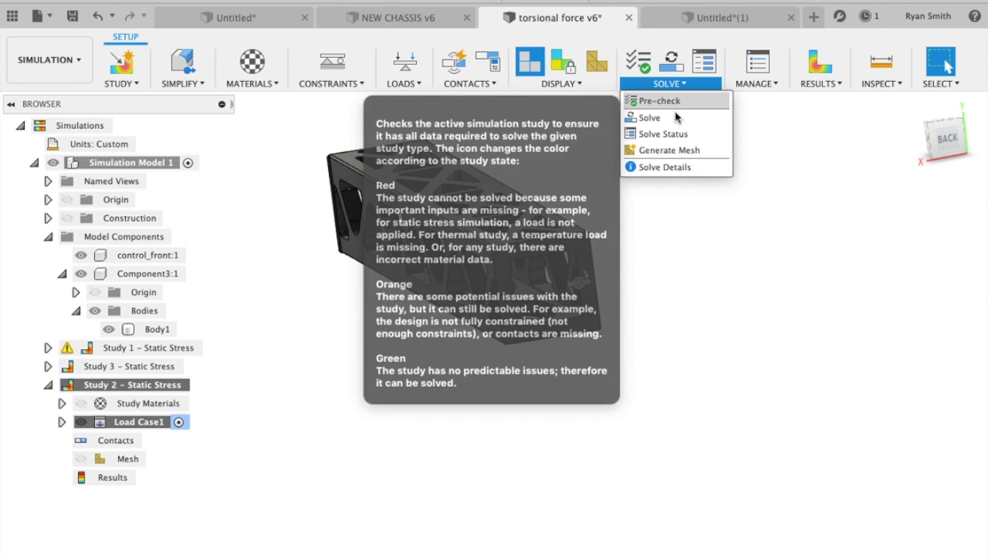
click(649, 117)
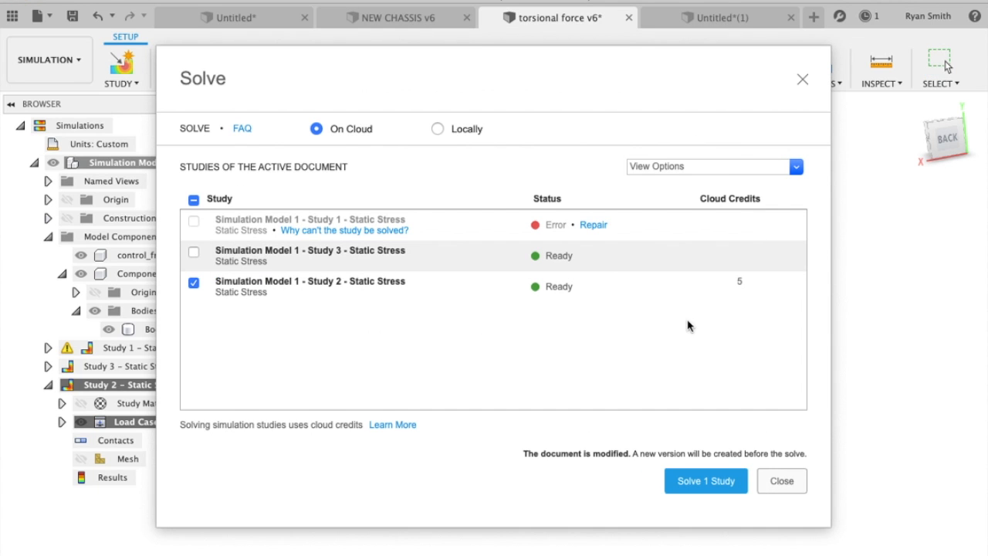
click(782, 481)
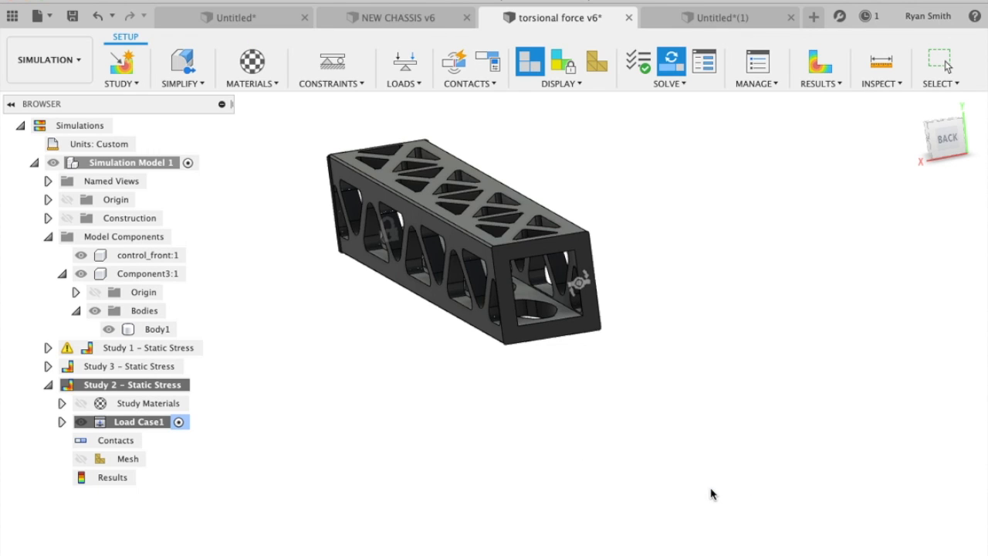
Open Job Status to follow the Study 2 cloud solve progress
click(670, 60)
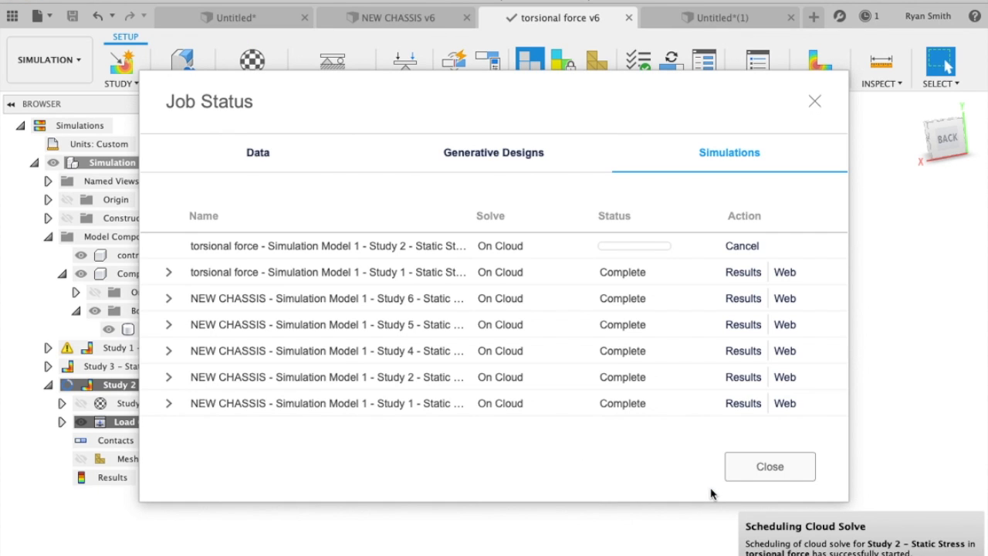
click(743, 245)
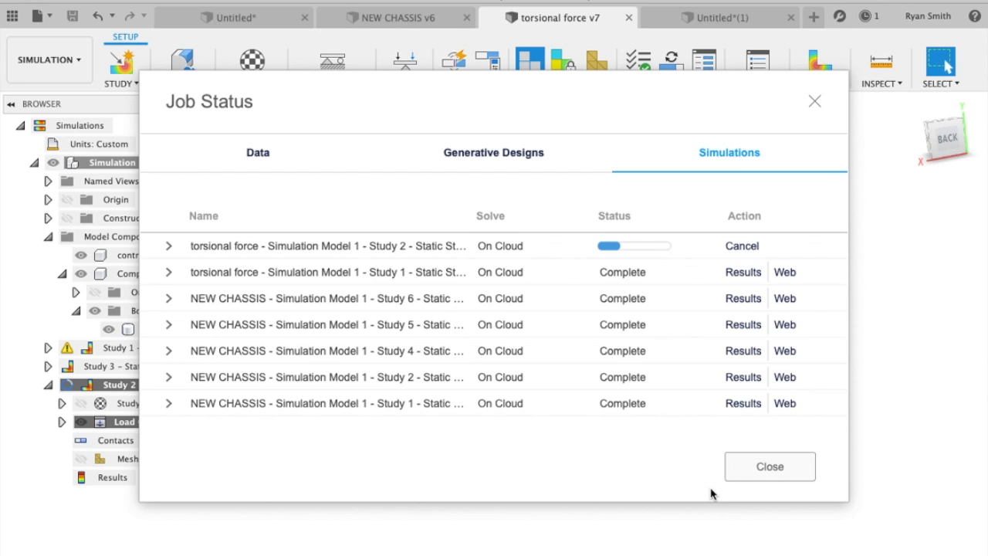
mouse_move(603, 328)
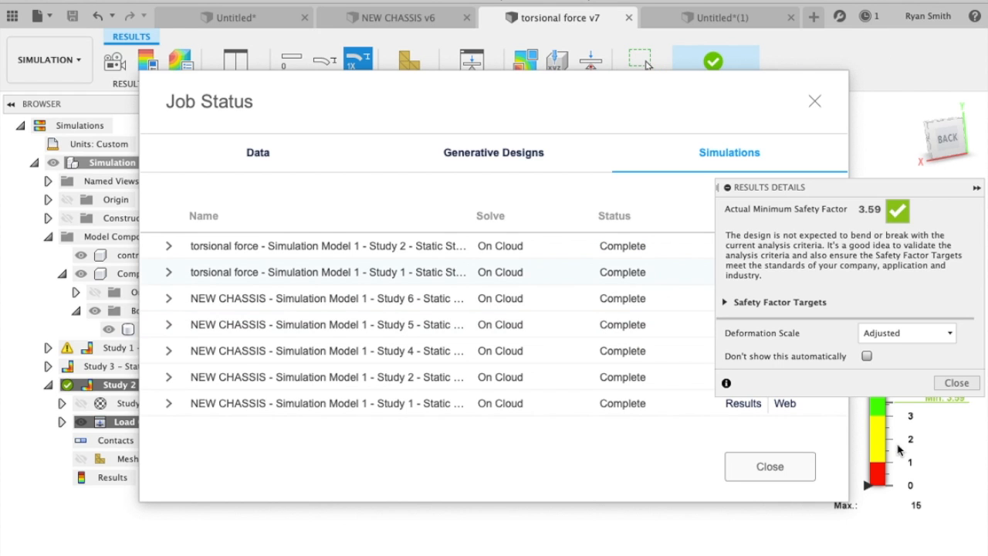
Close Job Status to show Study 2's safety factor results, minimum 3.59
click(769, 467)
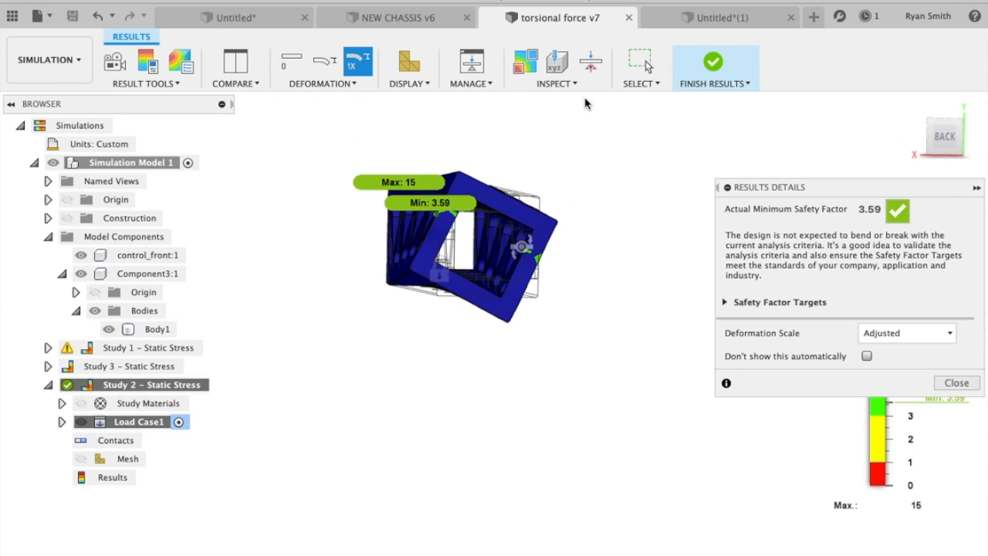
Browse the Inspect, Select and Finish Results menus, then set Deformation Scale to Actual
click(557, 68)
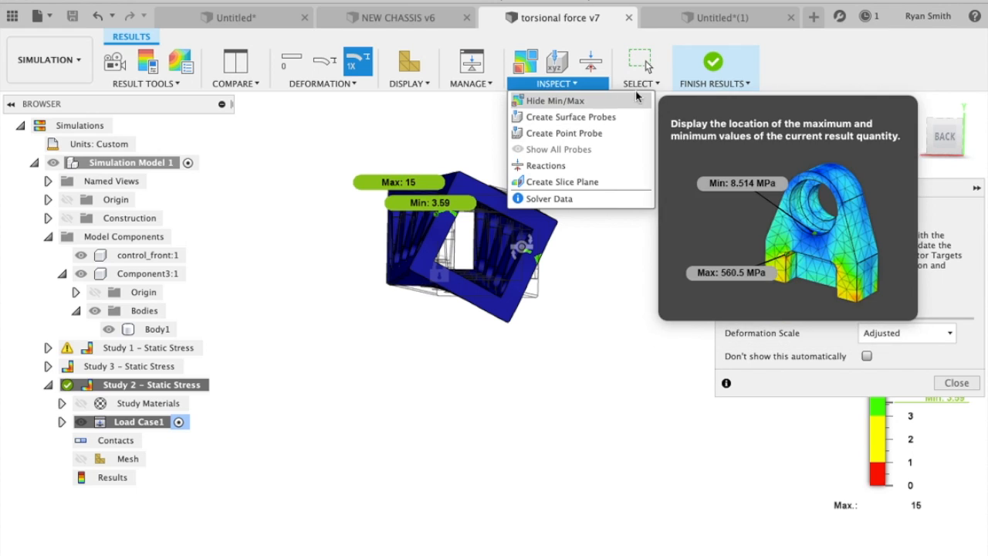
click(640, 84)
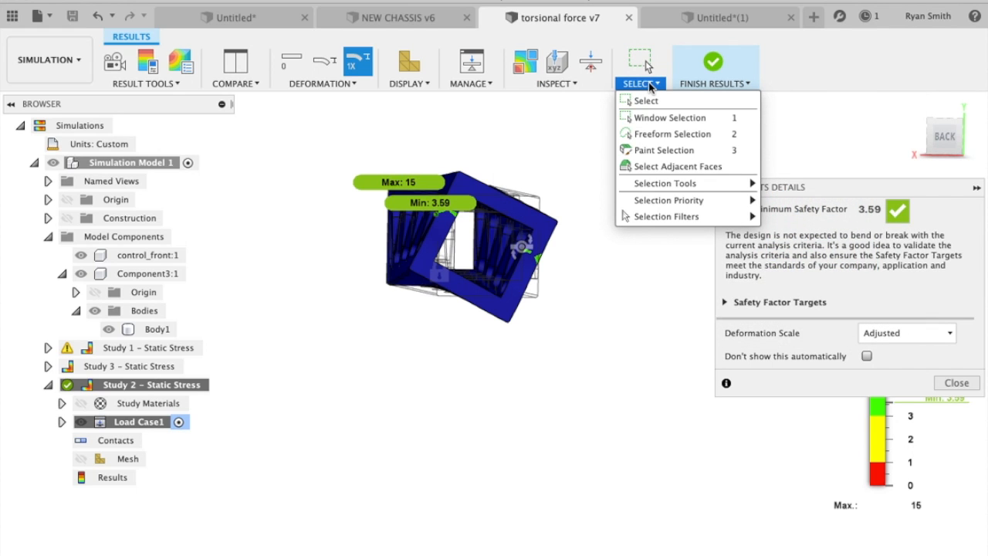
click(713, 83)
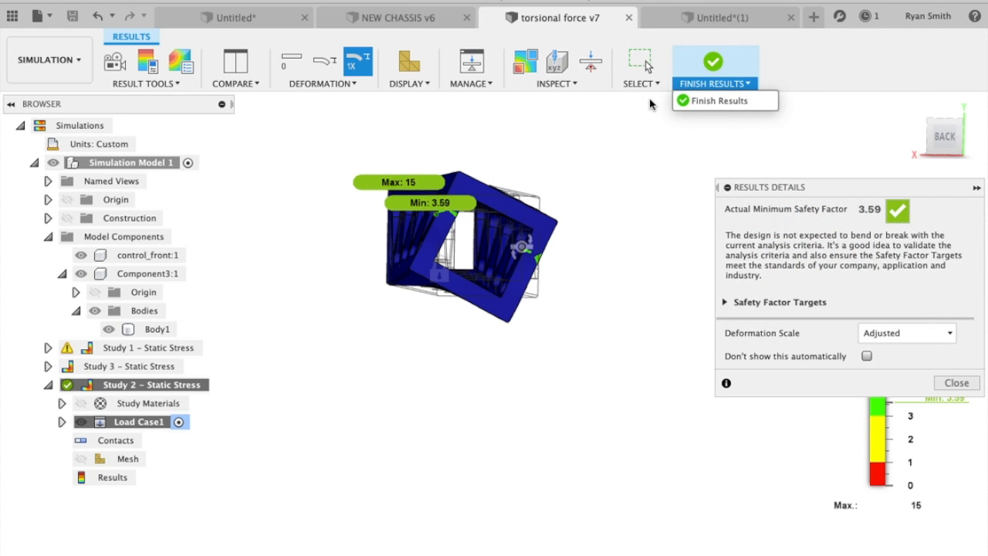
click(907, 333)
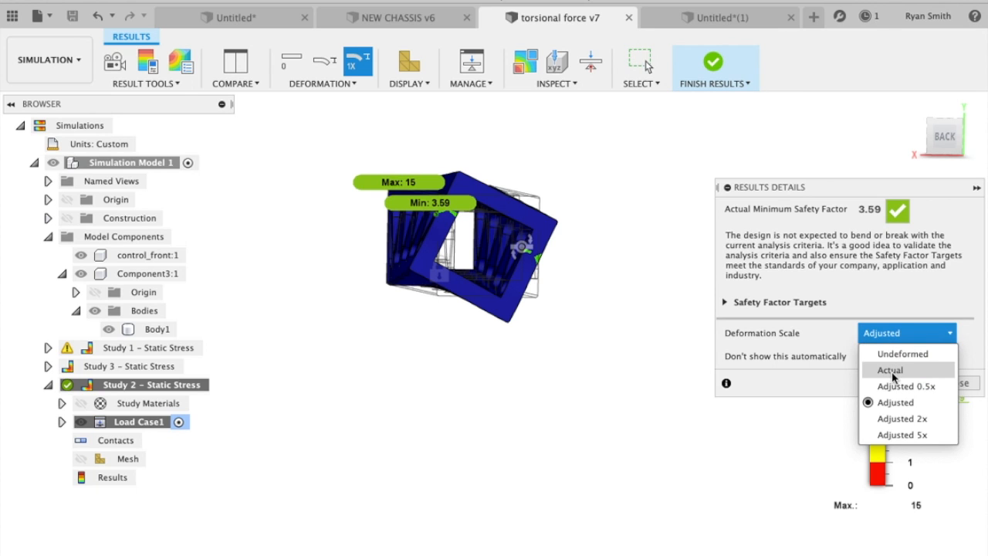
click(890, 370)
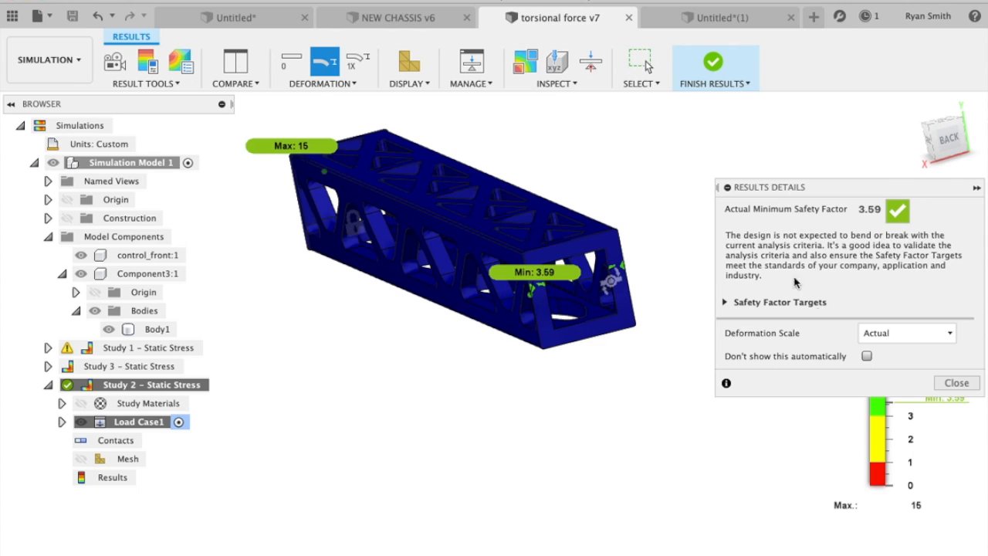
mouse_move(761, 336)
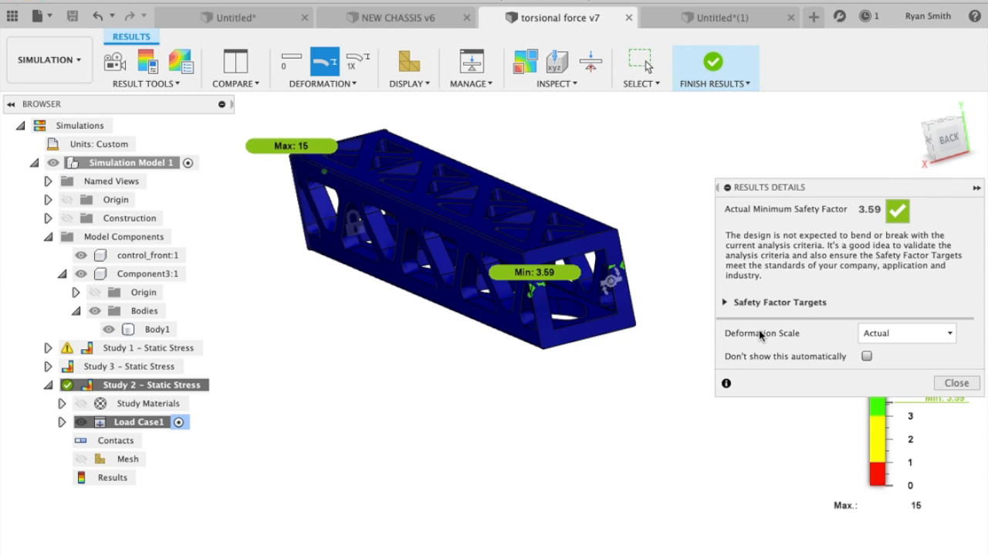
mouse_move(692, 340)
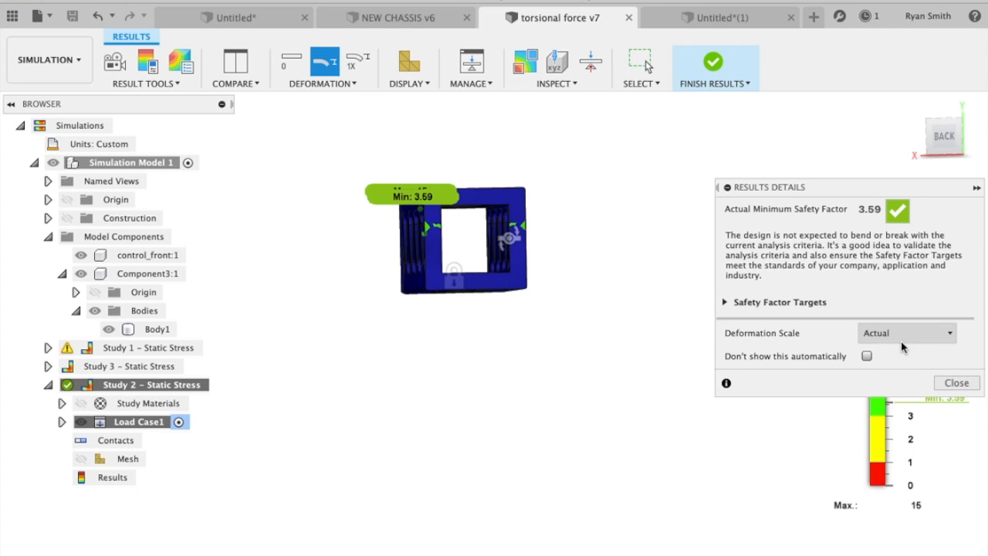
mouse_move(866, 222)
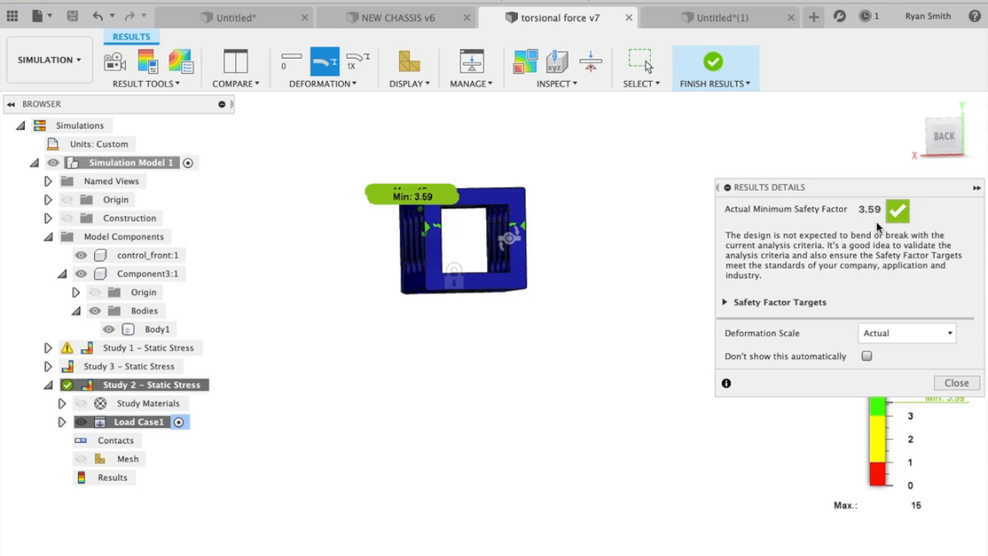
Orbit the beam to inspect its actual-scale safety factor results from an angle
drag(463, 239, 572, 251)
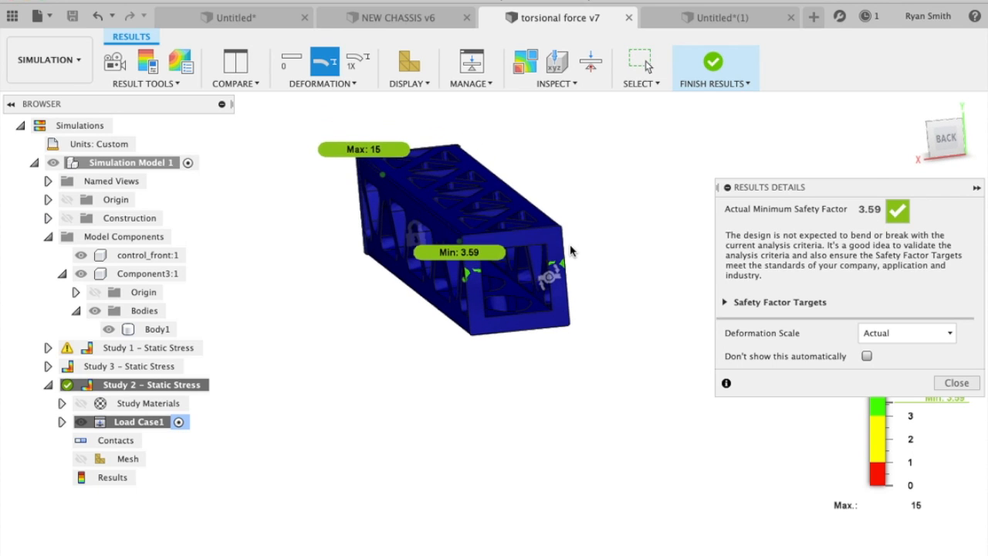
mouse_move(377, 119)
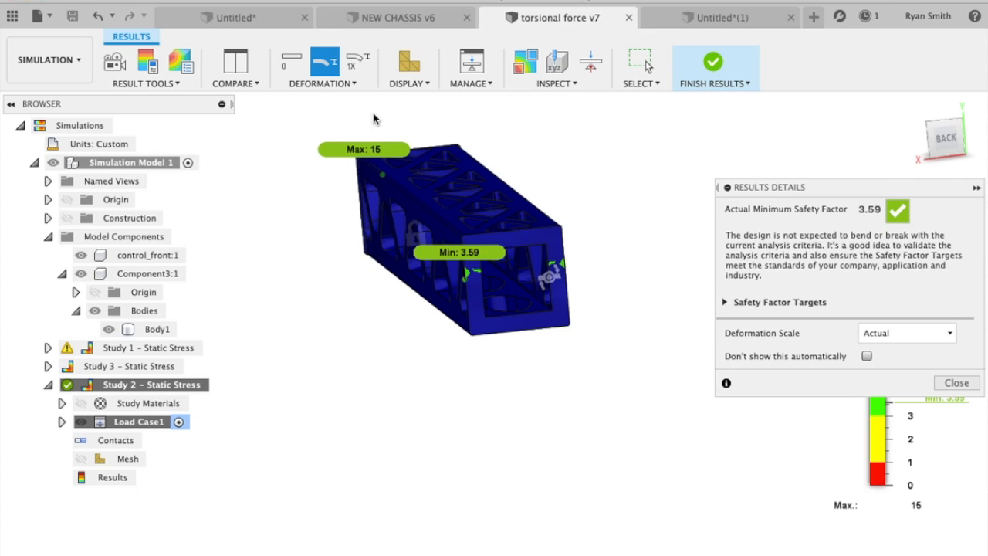
mouse_move(485, 328)
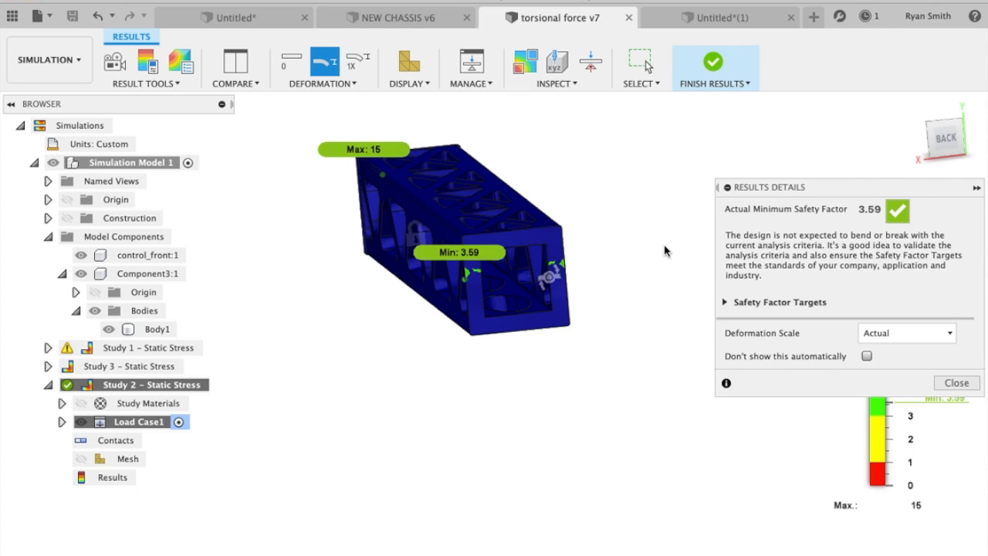
mouse_move(597, 116)
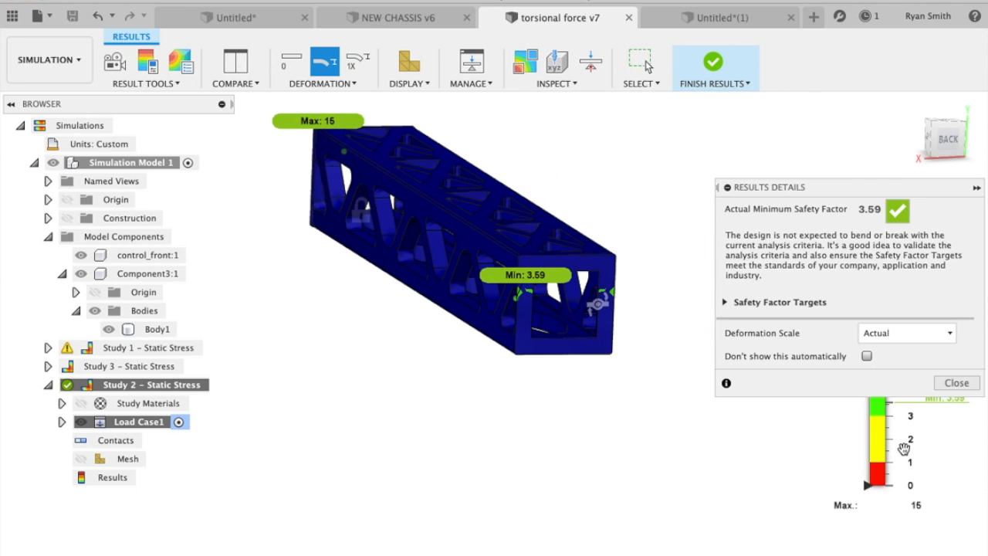
Close Results Details and switch the legend plot to Stress, peaking at 83.58 MPa
click(956, 382)
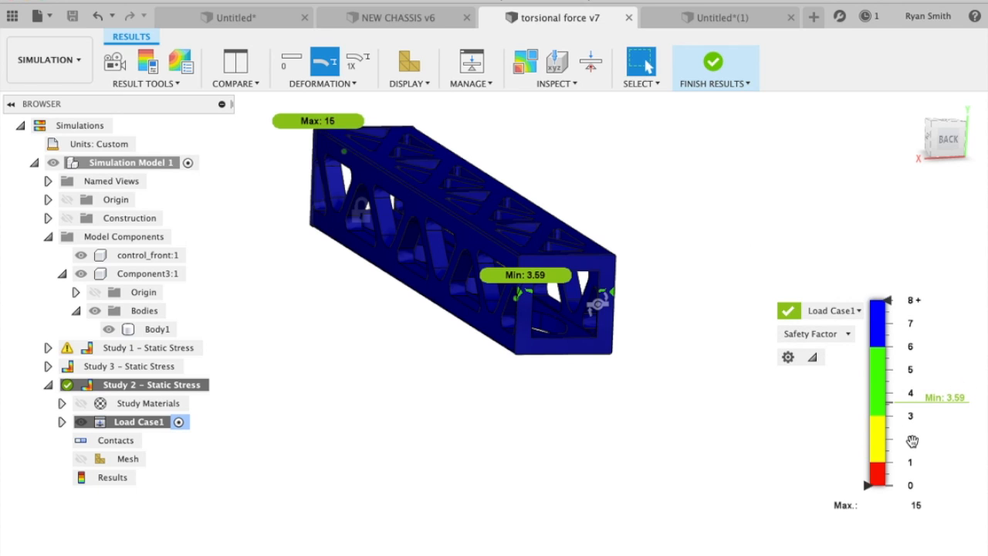
click(812, 333)
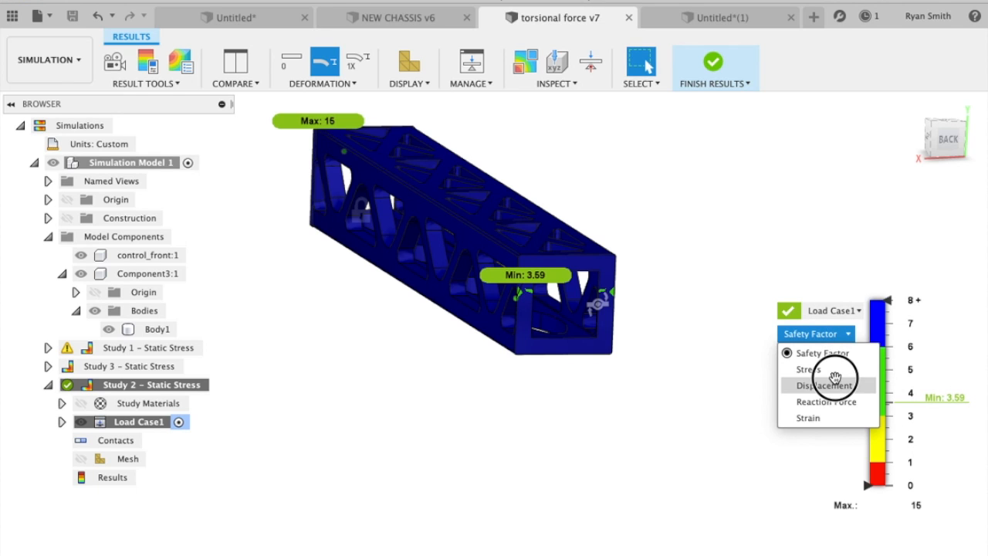
click(808, 369)
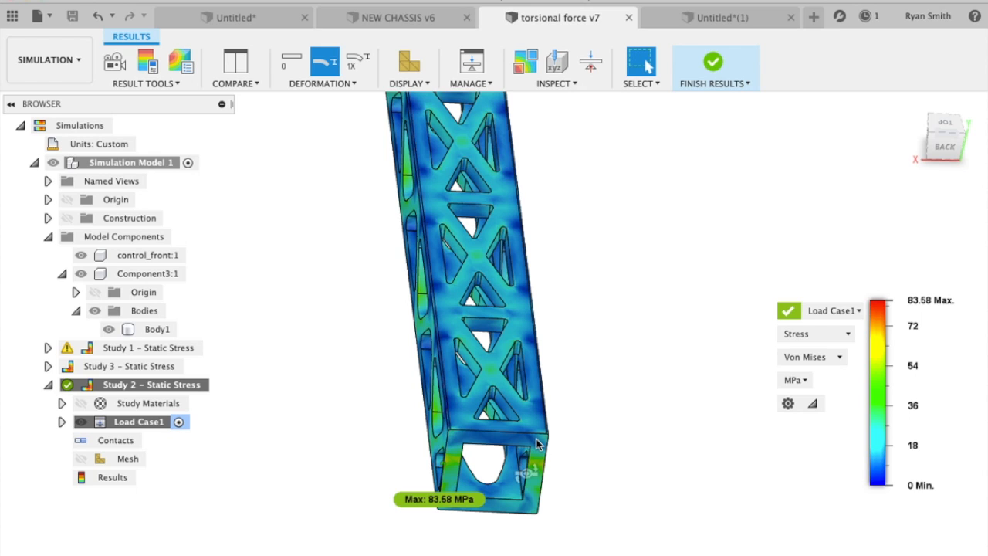
mouse_move(535, 419)
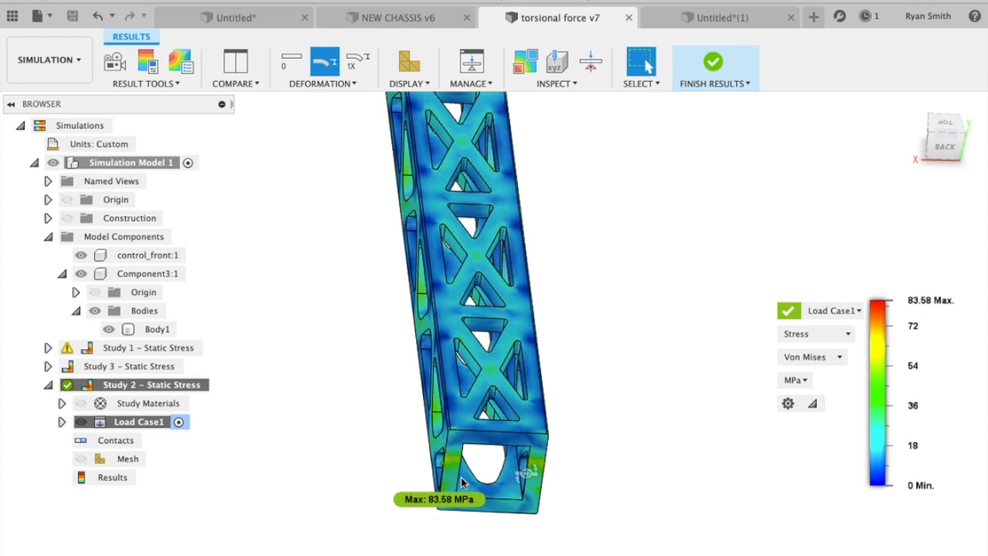
mouse_move(417, 159)
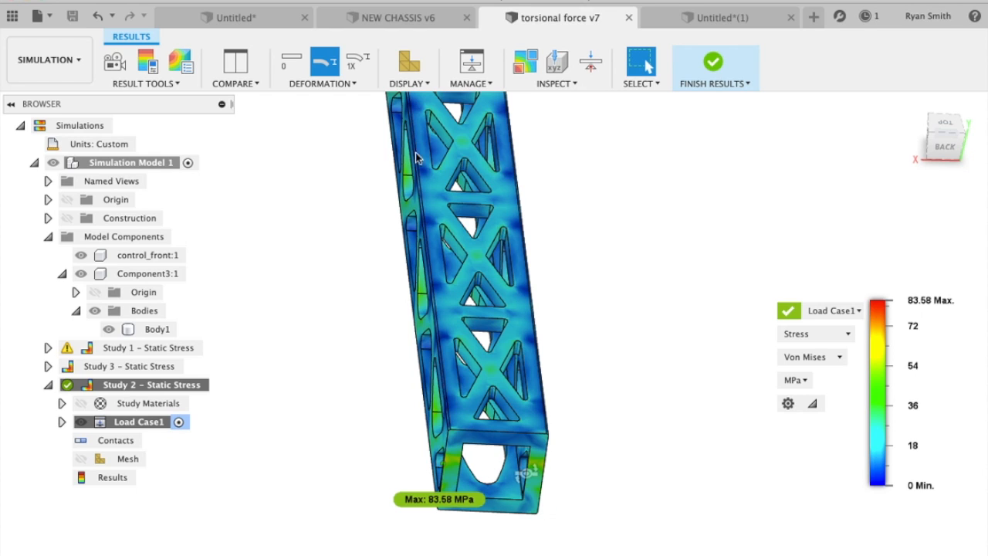
mouse_move(448, 237)
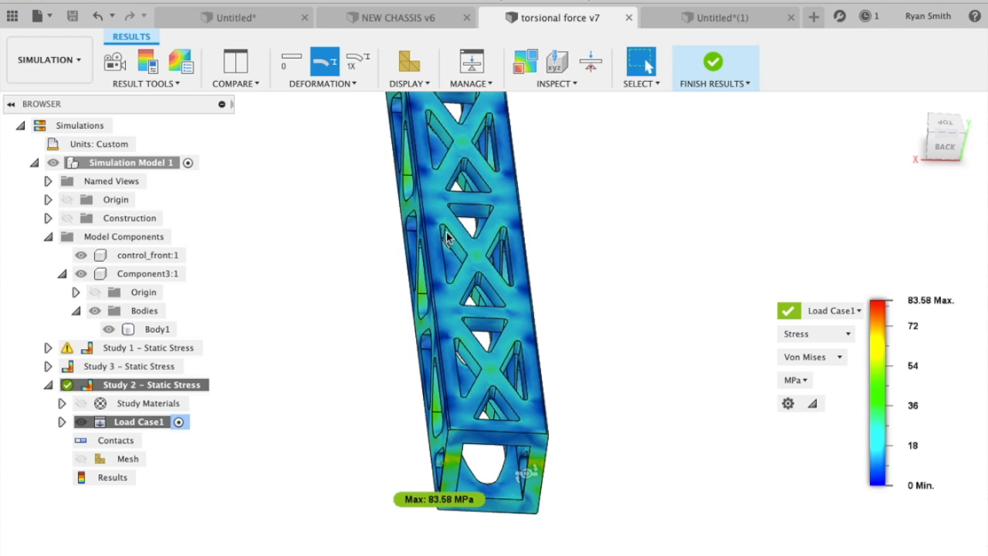
mouse_move(508, 264)
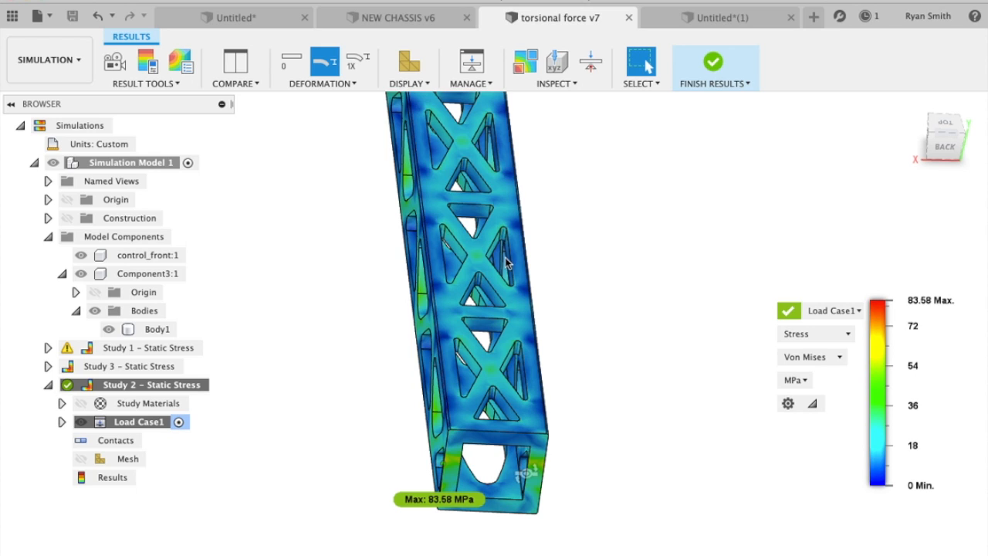
mouse_move(462, 434)
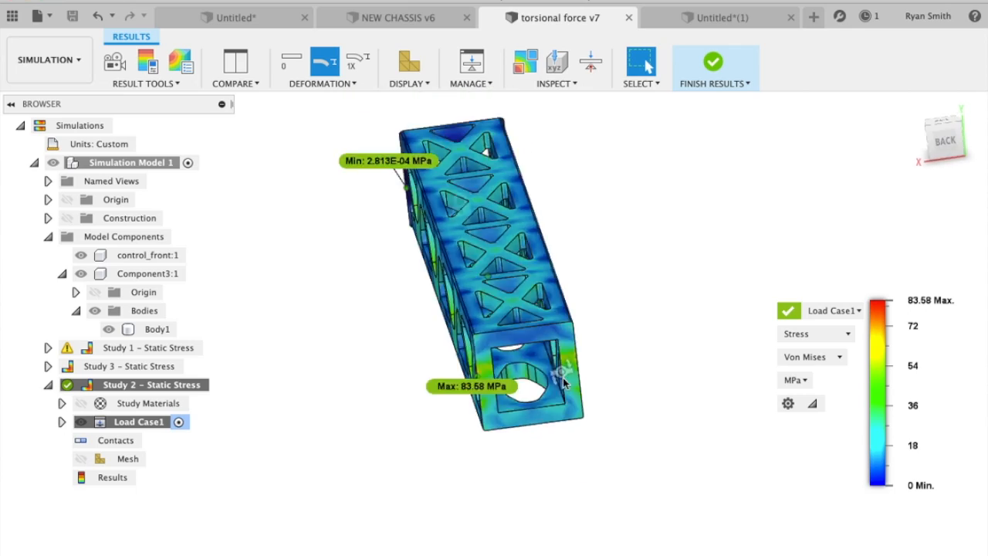
drag(564, 378, 541, 375)
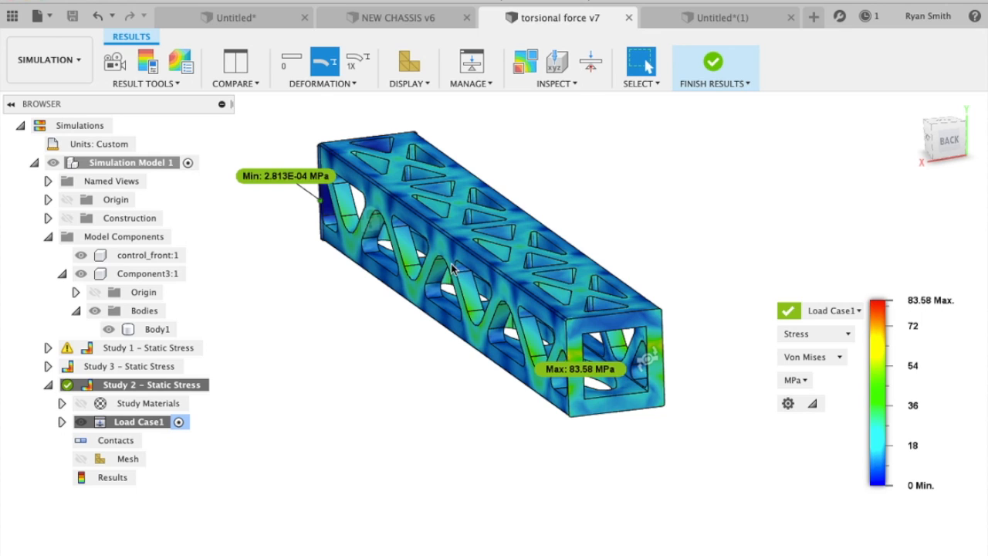
mouse_move(395, 274)
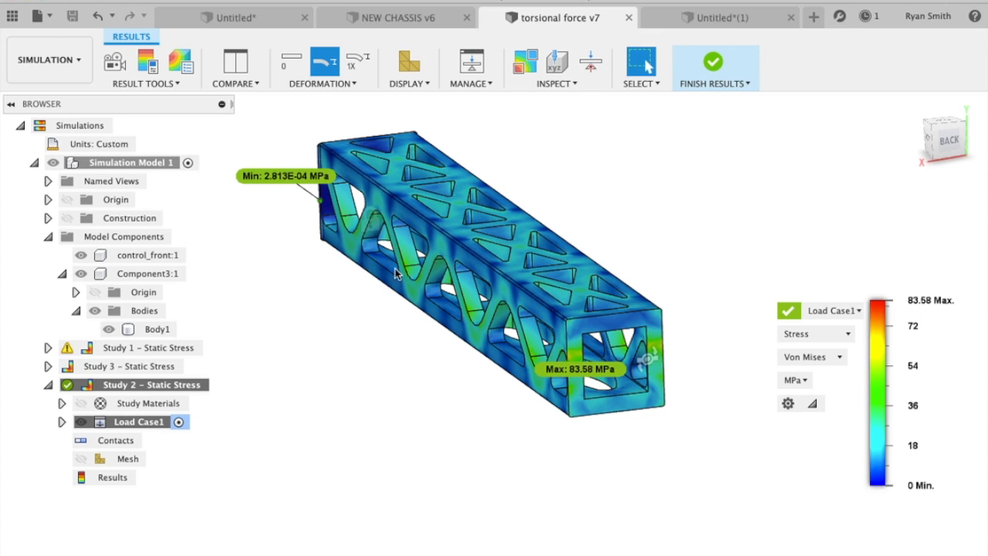
mouse_move(336, 308)
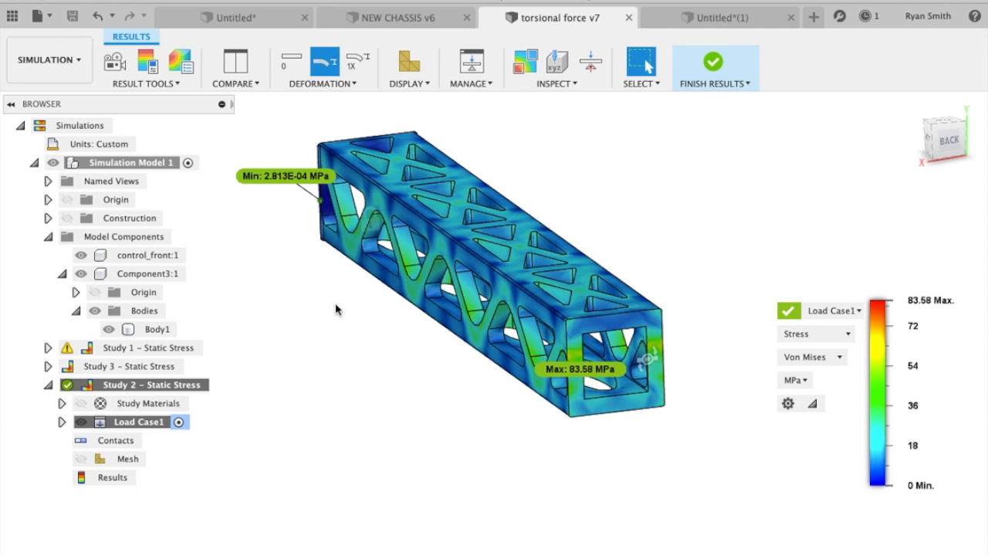
mouse_move(504, 286)
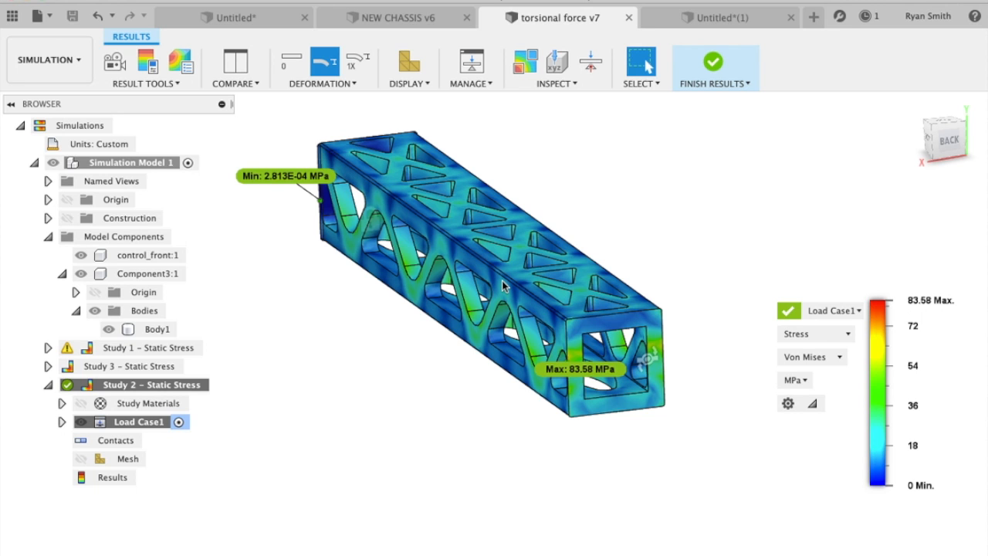
drag(502, 286, 579, 278)
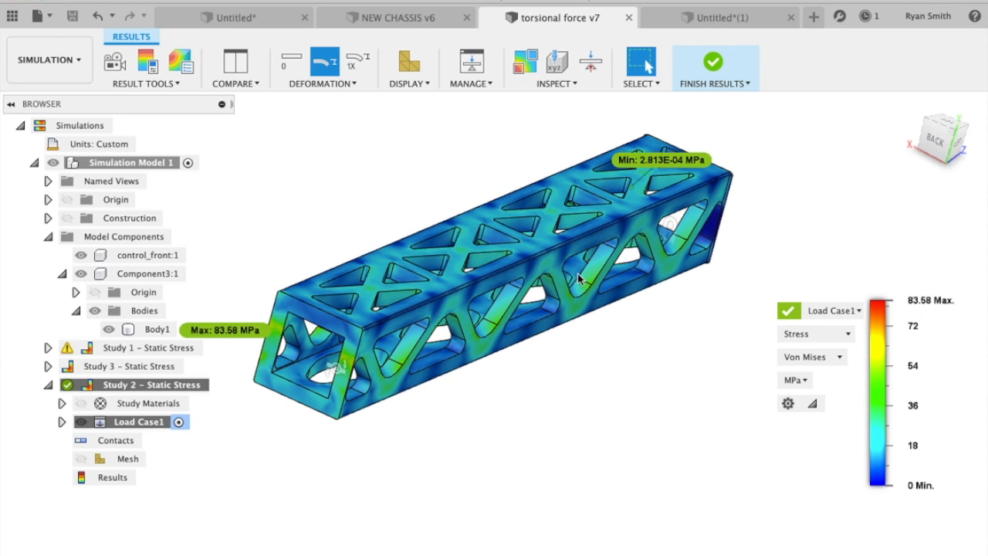
mouse_move(701, 396)
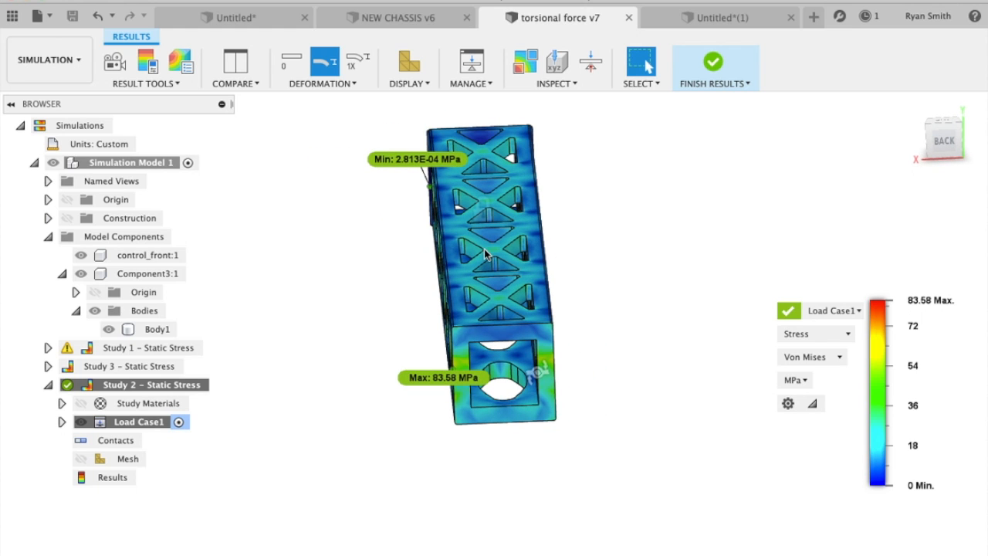
mouse_move(602, 311)
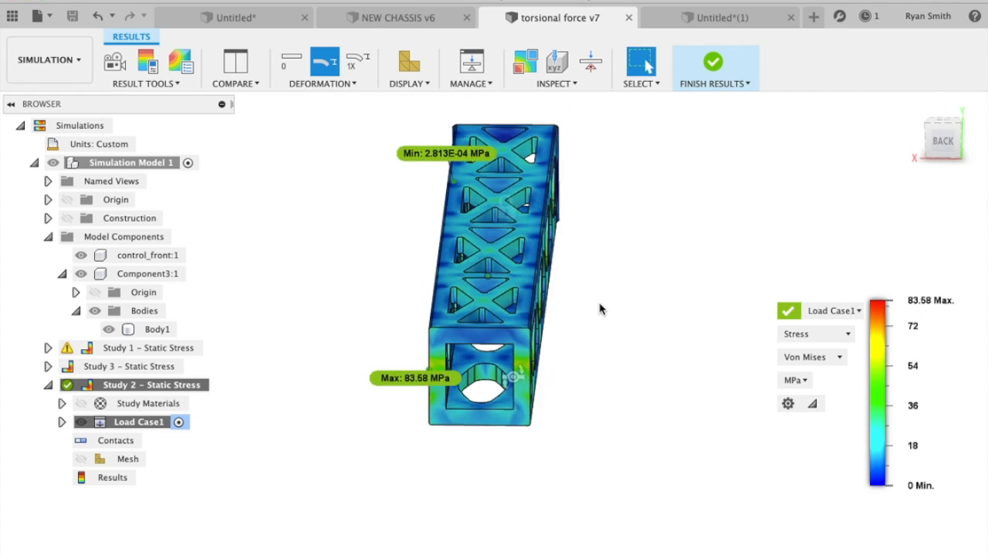
drag(502, 270, 602, 232)
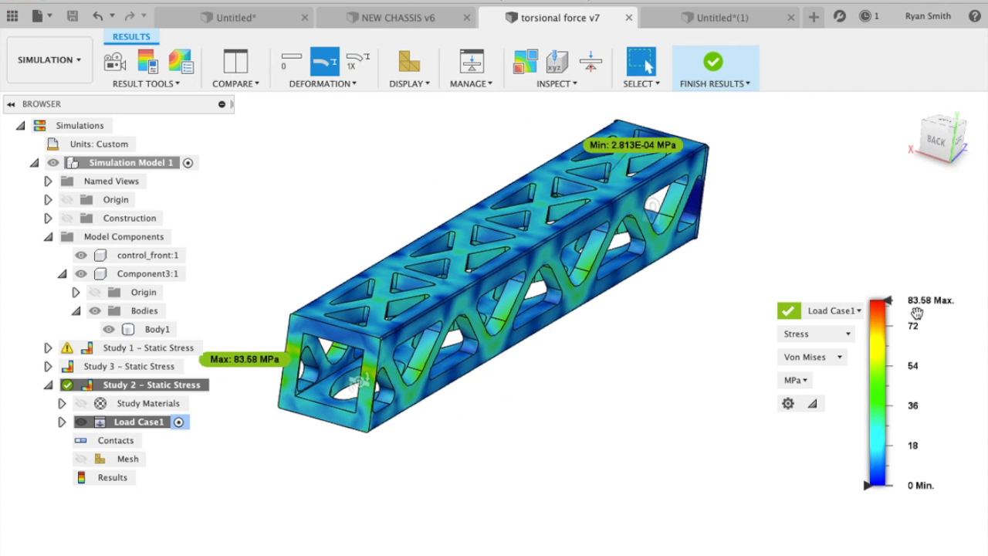